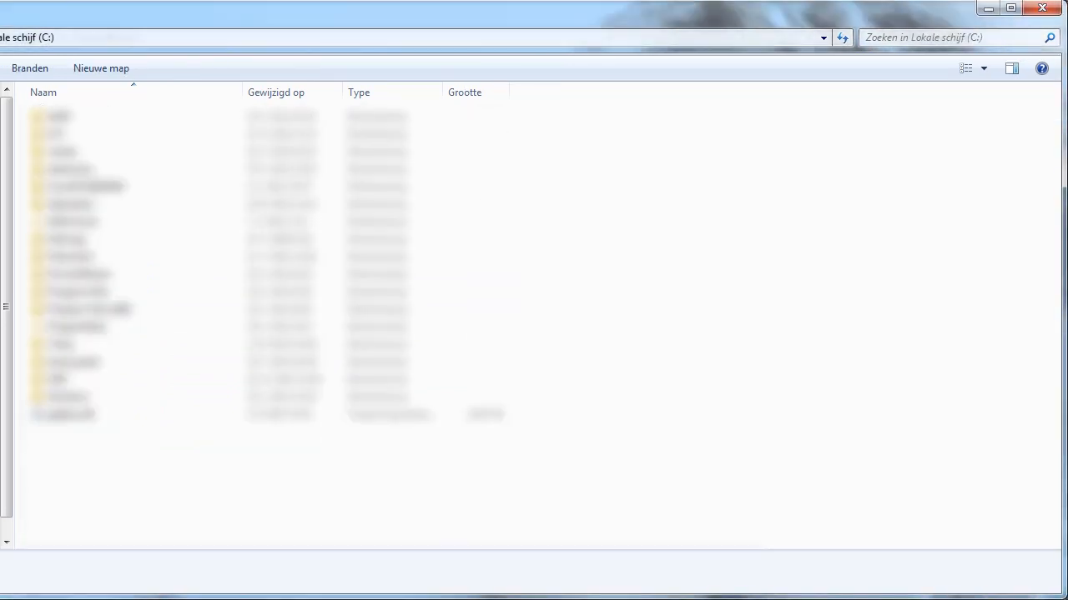
# Browse into C:\Program Files (x86)\DOSBox-0.74 and select DOSBox.exe.
pyautogui.doubleClick(75, 117)
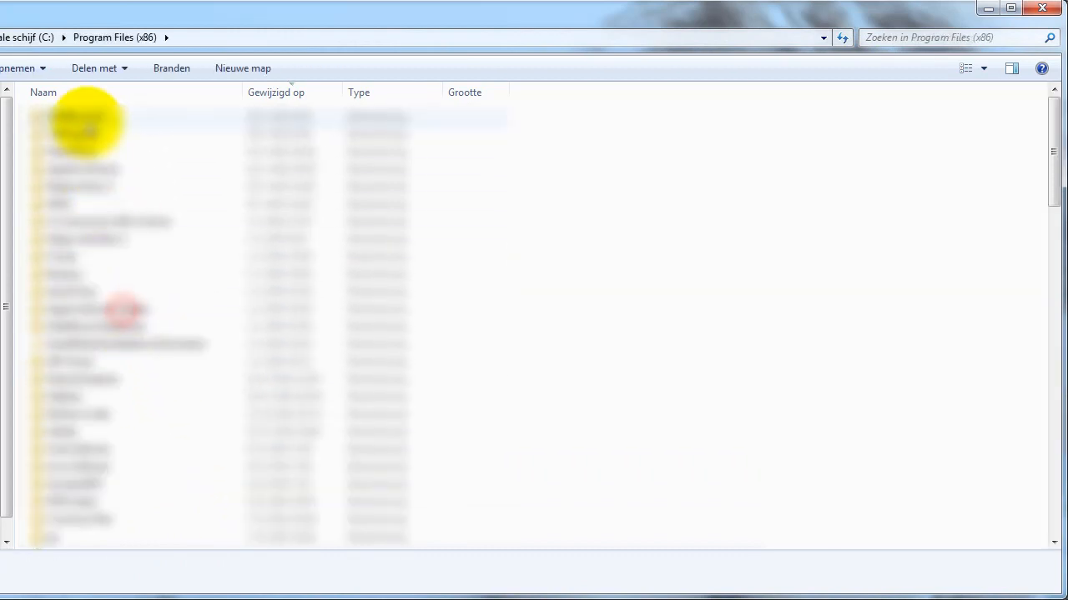
pyautogui.doubleClick(75, 125)
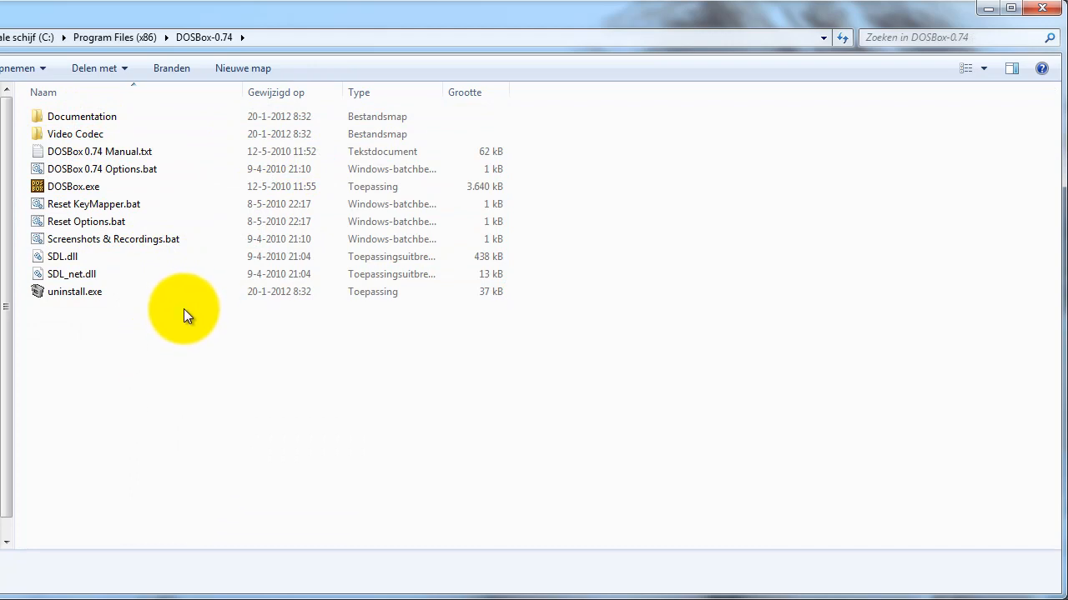
pyautogui.click(74, 186)
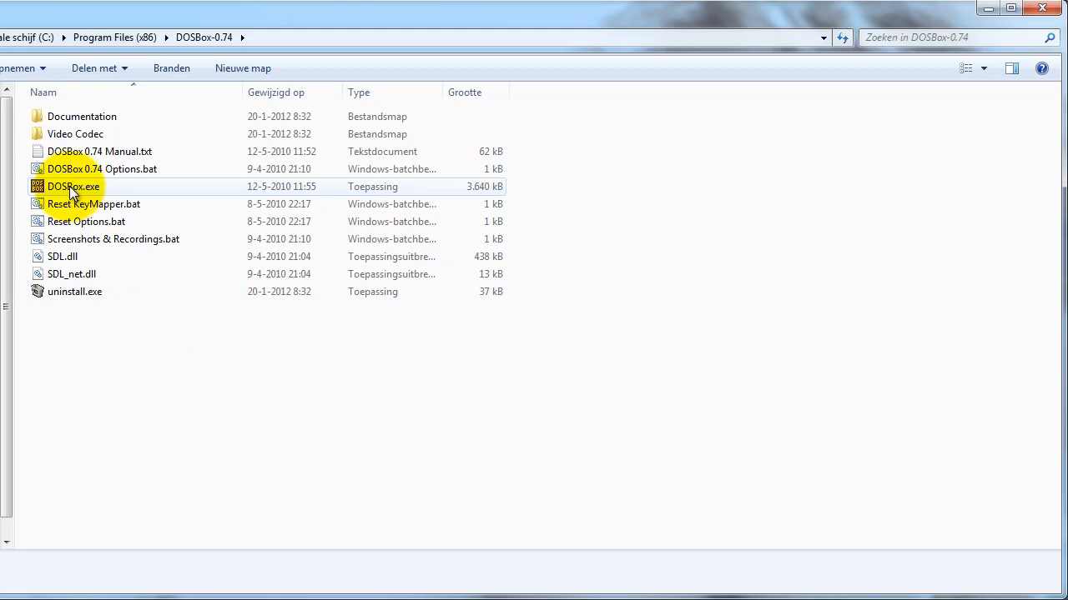
# Launch DOSBox, centre its window, and run the intro tutorial to the mounting page.
pyautogui.doubleClick(74, 186)
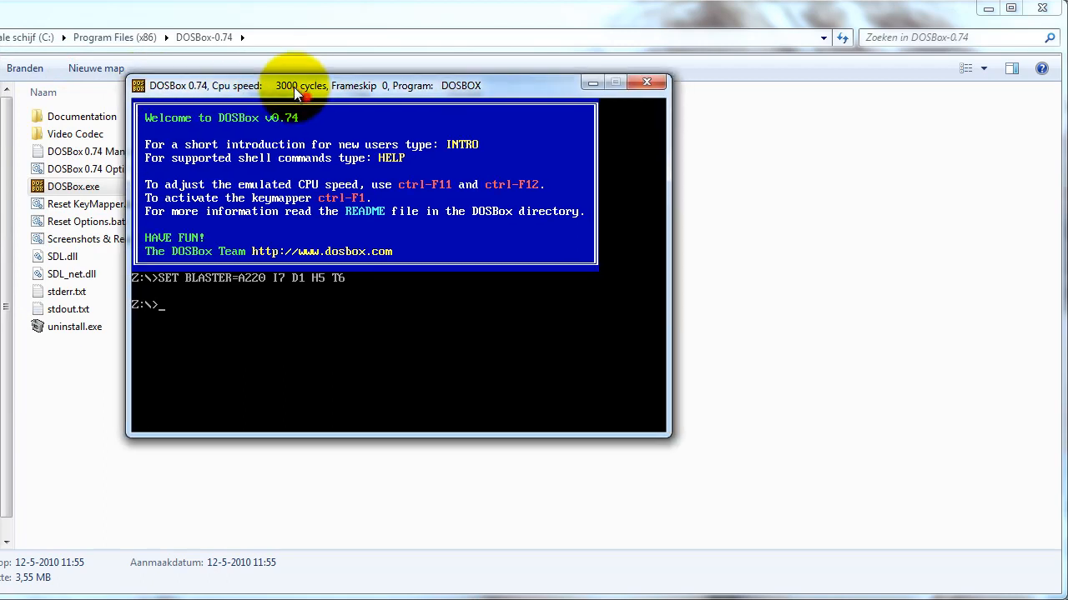
pyautogui.moveTo(296, 85); pyautogui.dragTo(459, 100)
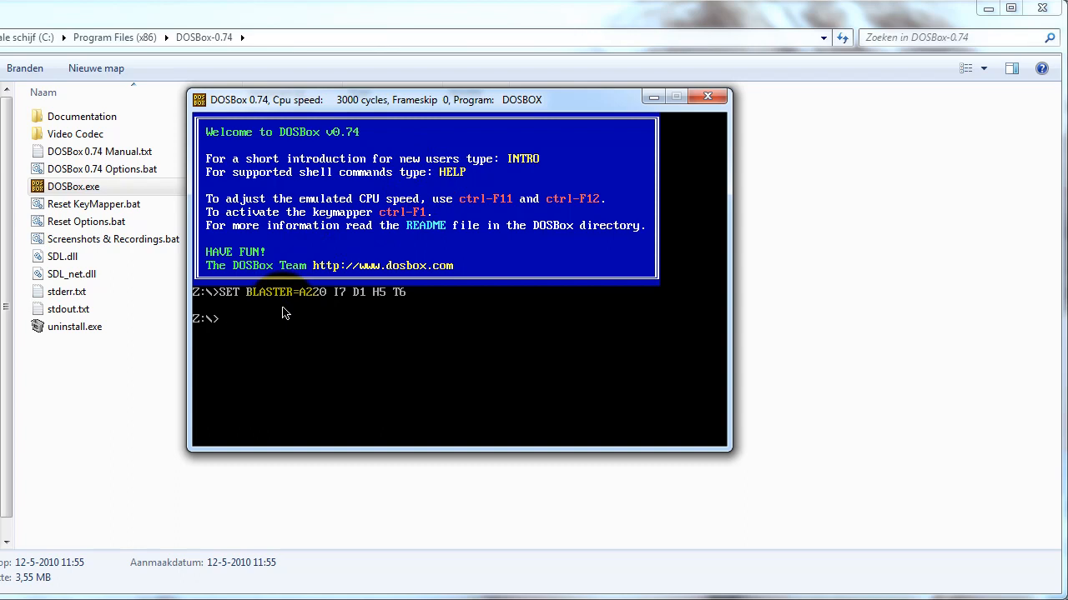
pyautogui.write('into')
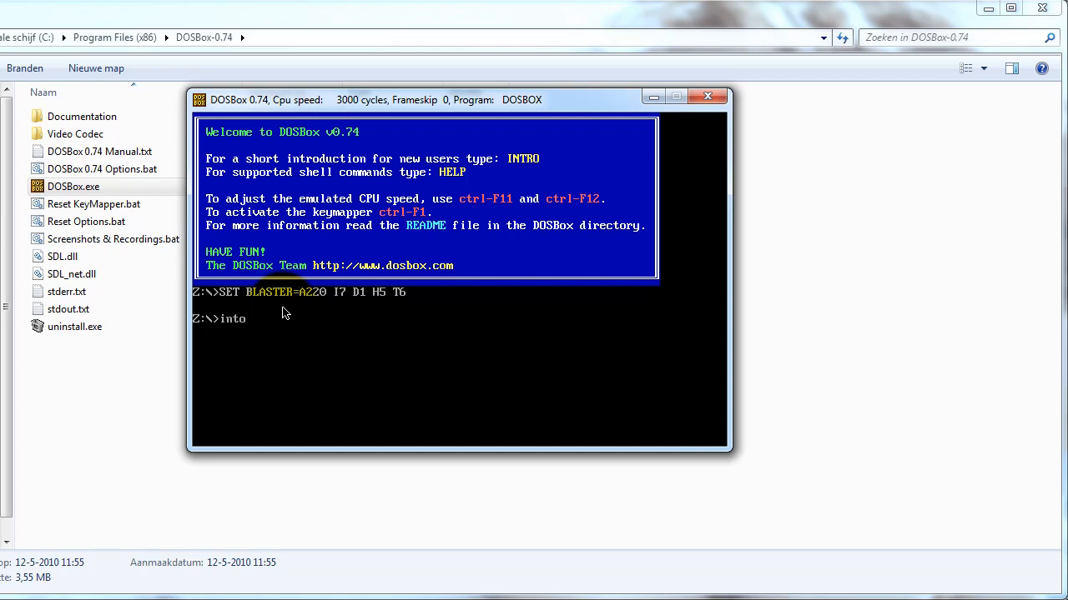
pyautogui.press('enter')
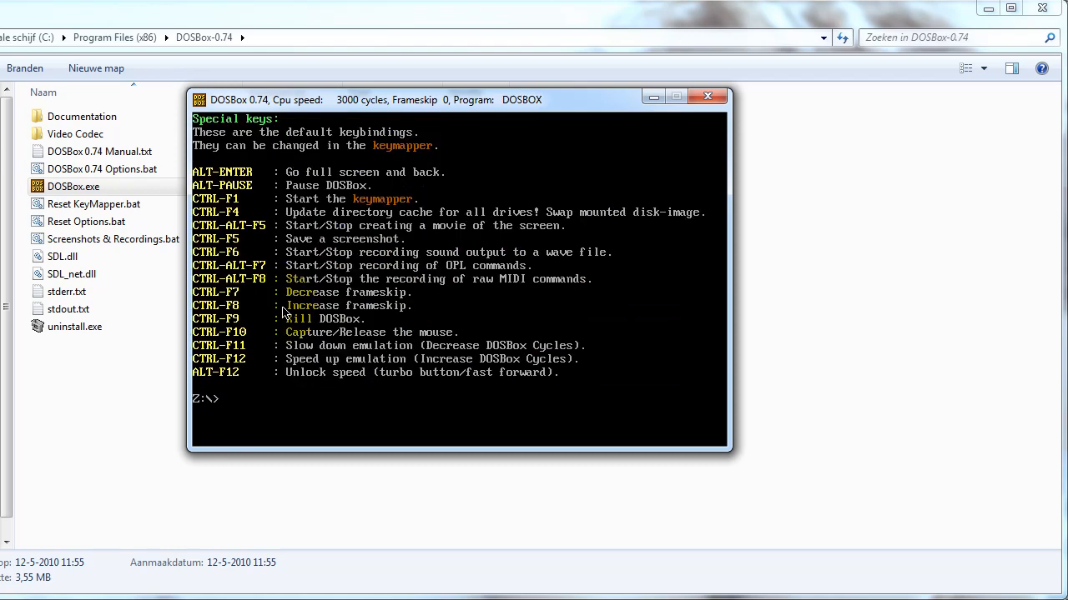
pyautogui.write('intro')
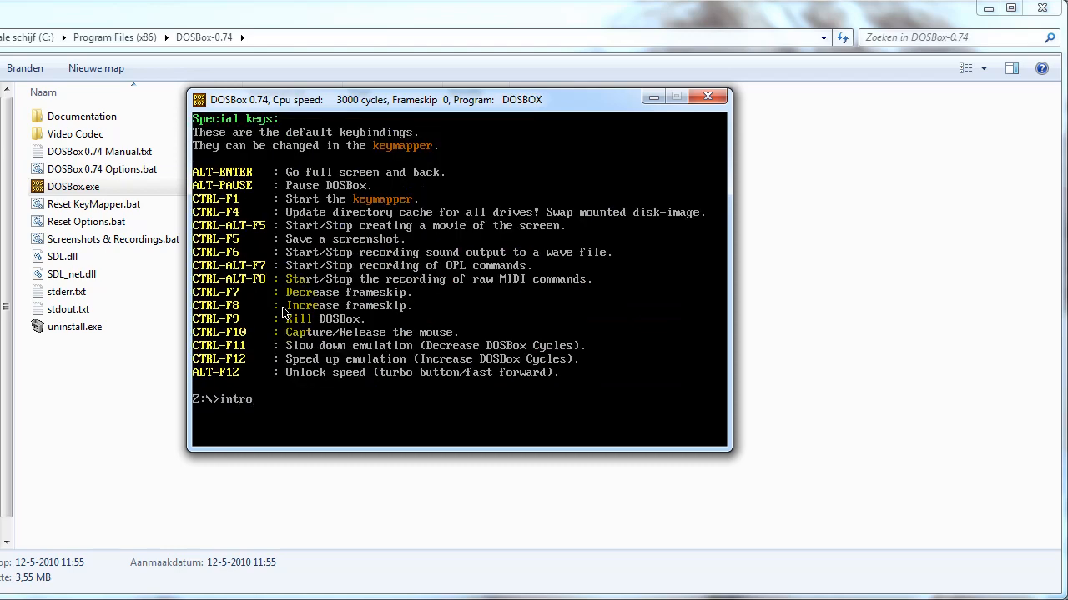
pyautogui.press('enter')
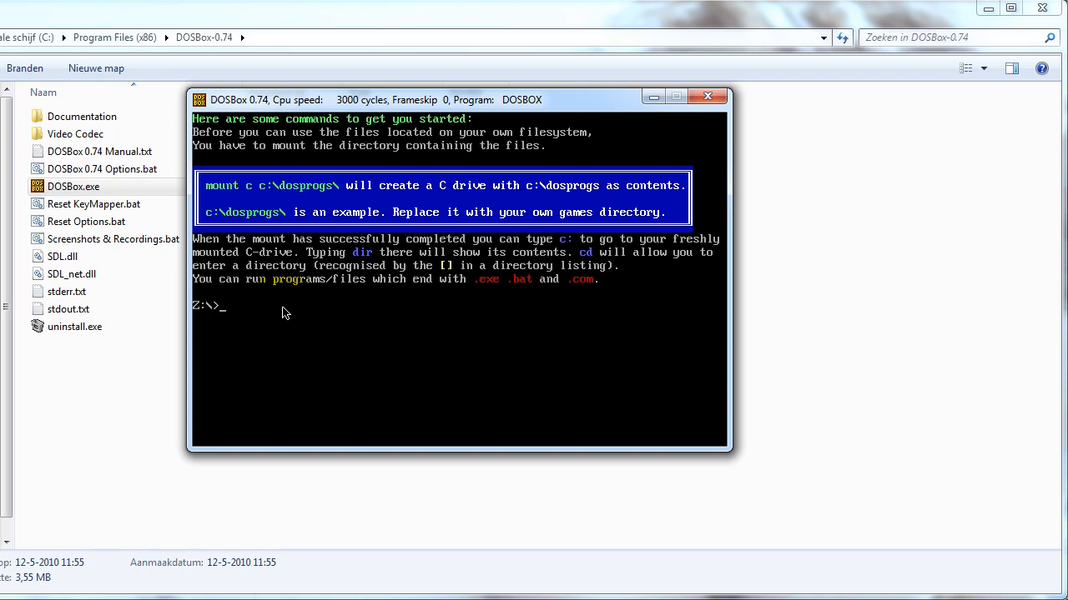
# Run 'mount r c:\princeofpersia' at the Z:\> prompt.
pyautogui.write('mount')
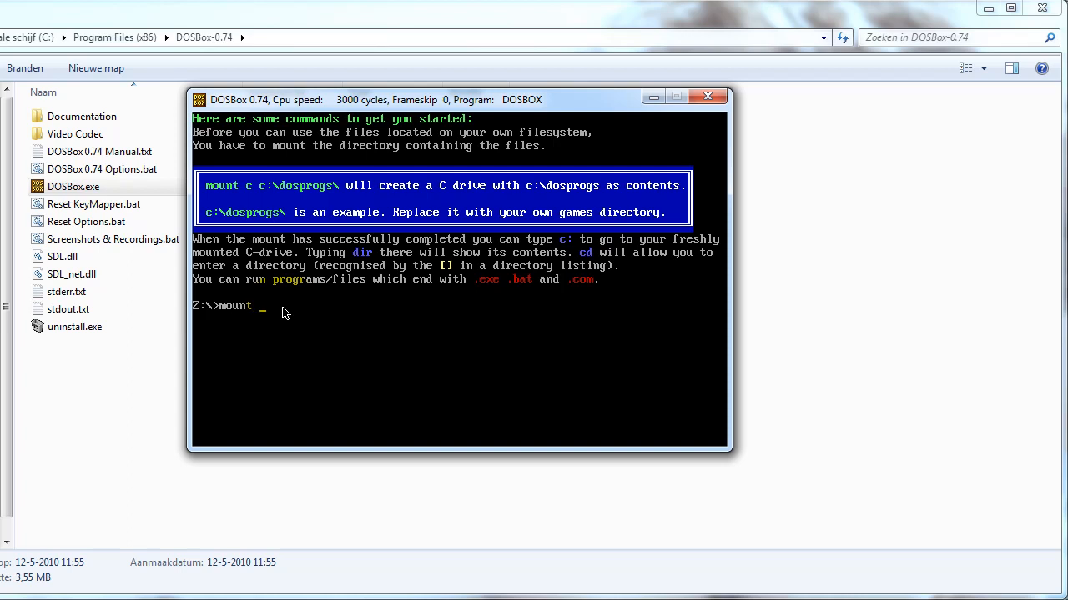
pyautogui.write('r')
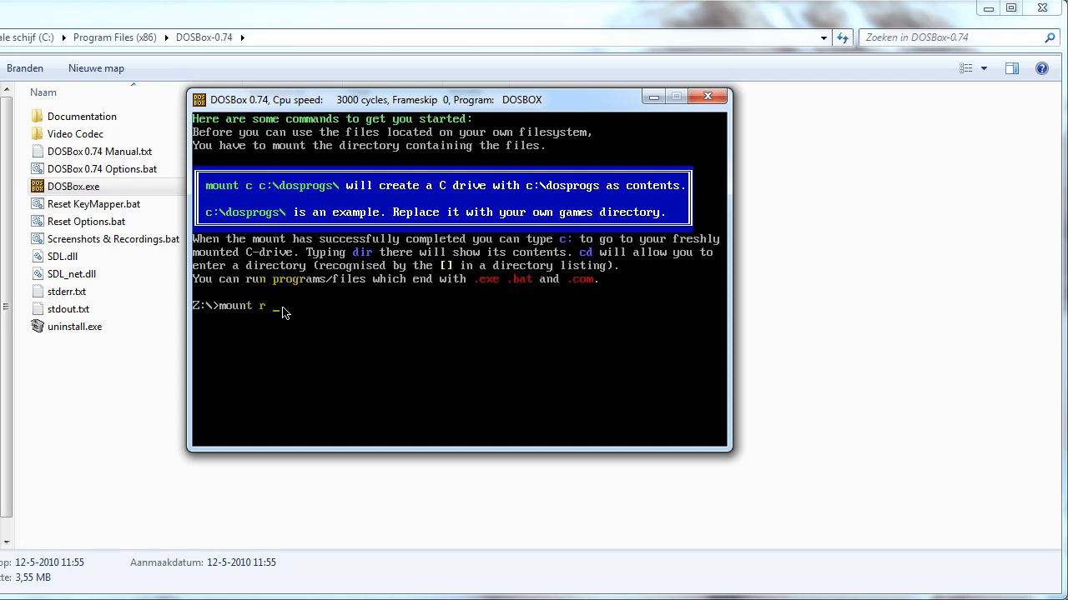
pyautogui.write('c')
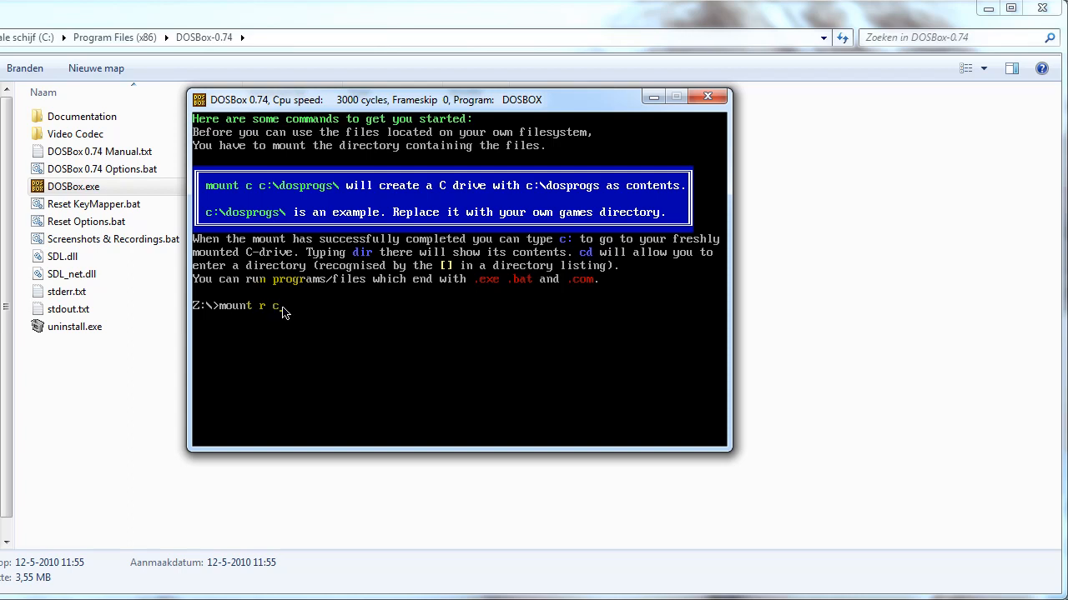
pyautogui.write(':\\')
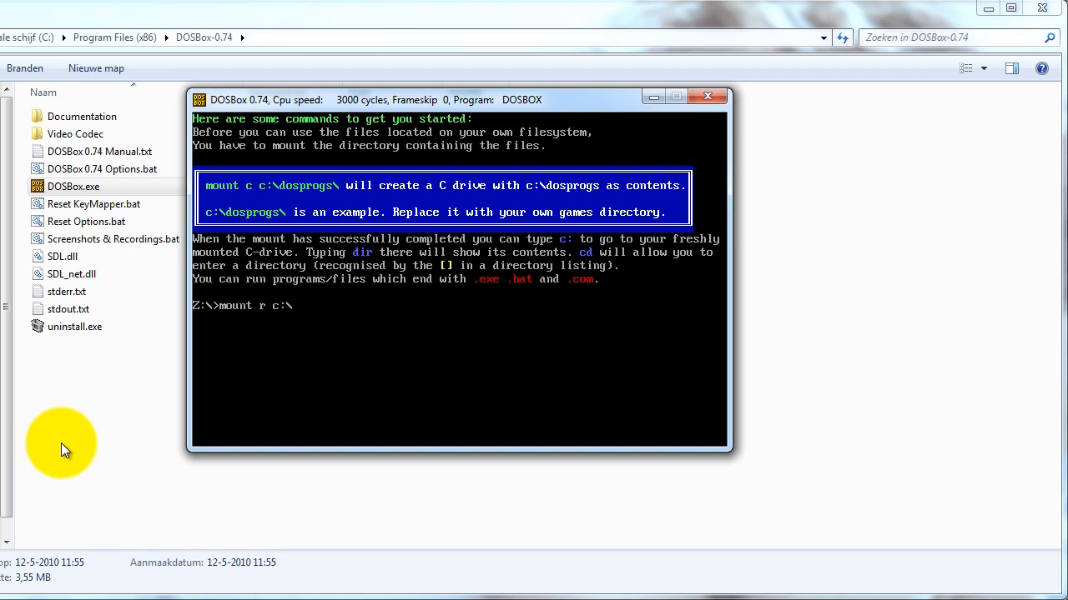
pyautogui.write('prince')
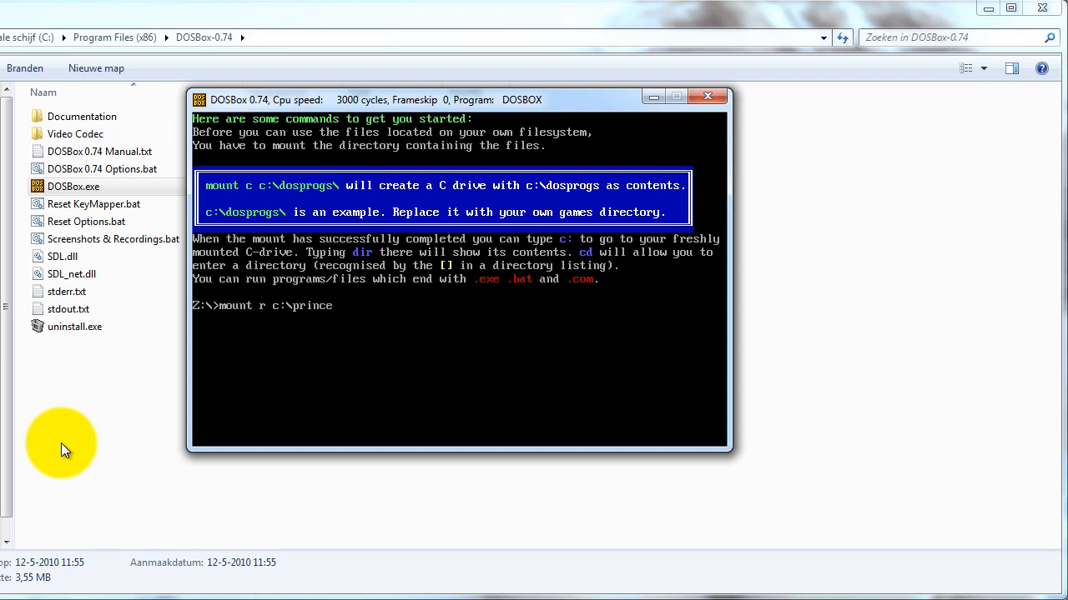
pyautogui.write('ofpersia')
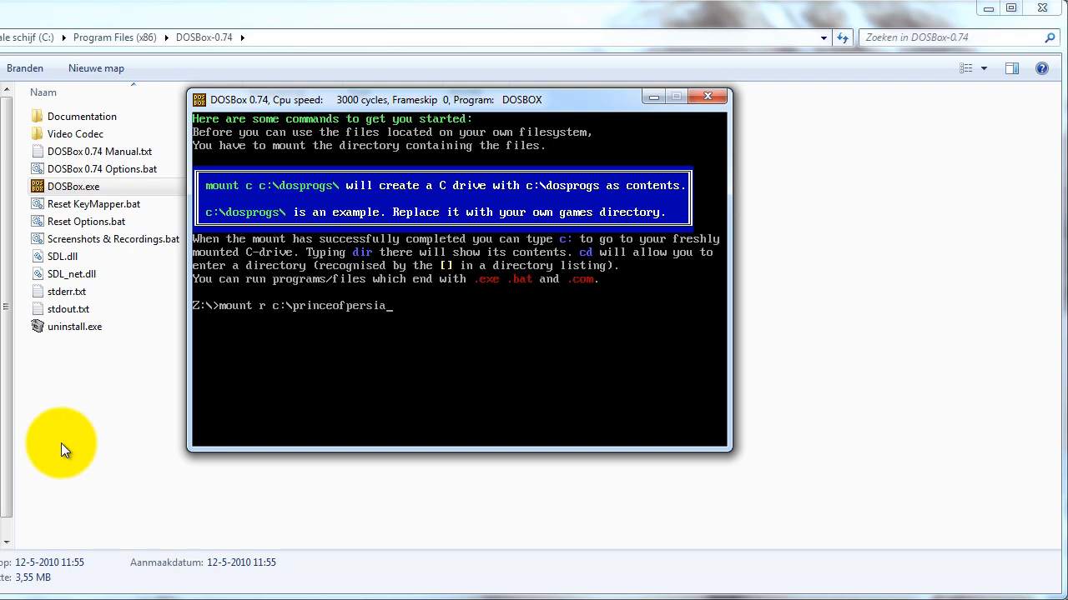
pyautogui.press('enter')
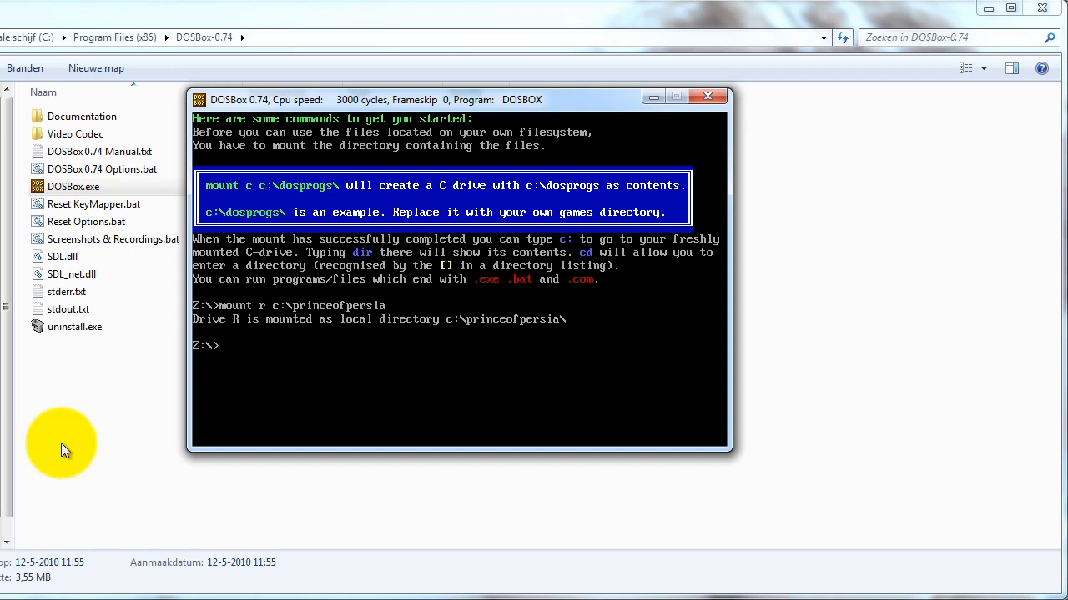
# Switch to drive R, list its files with dir, and type prince.exe.
pyautogui.write('r;')
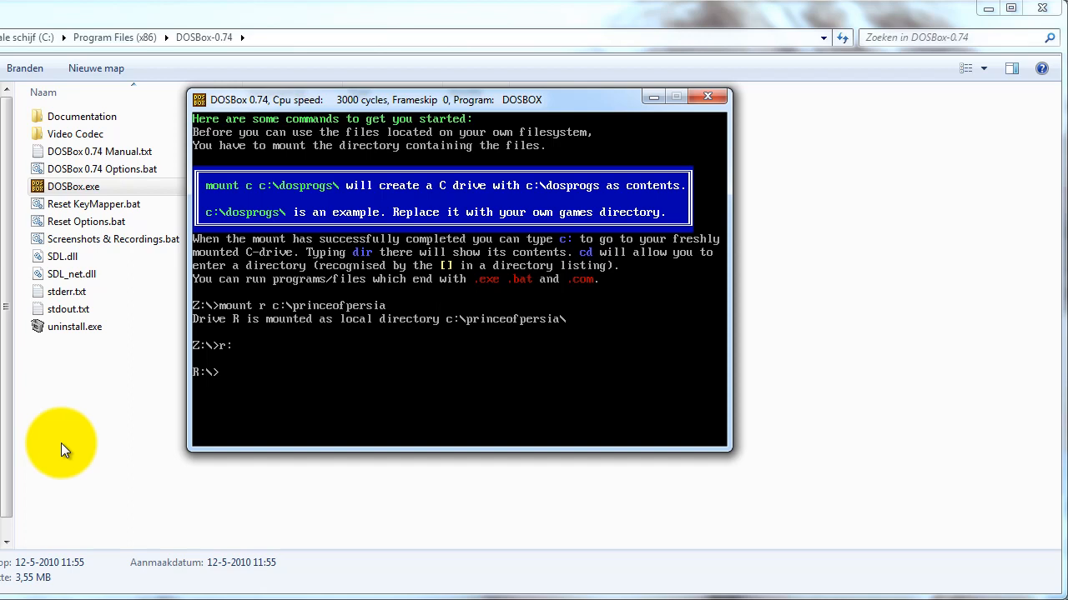
pyautogui.write('dir')
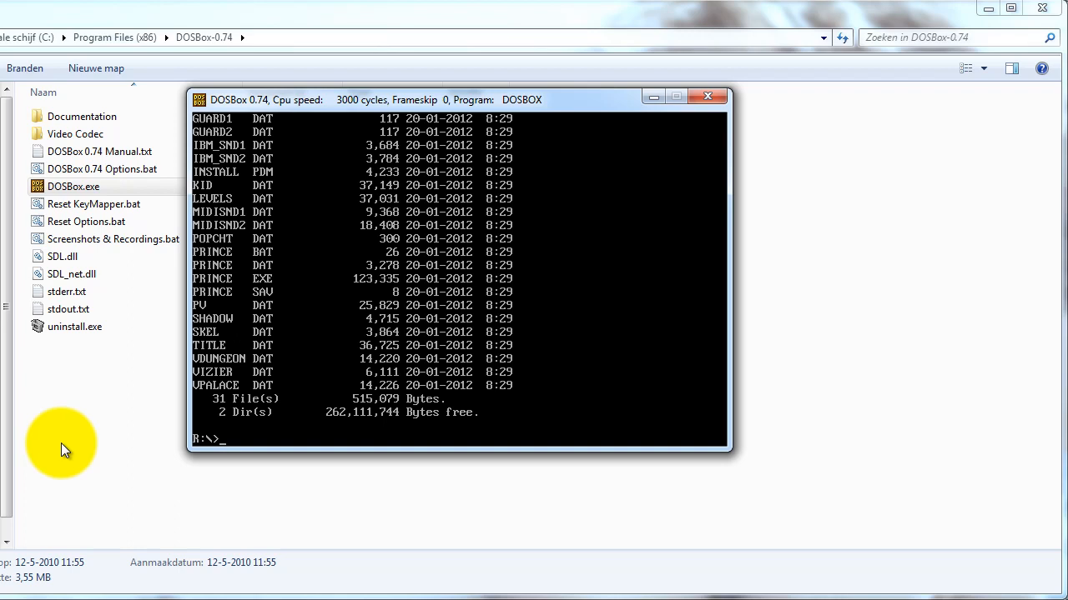
pyautogui.write('princ')
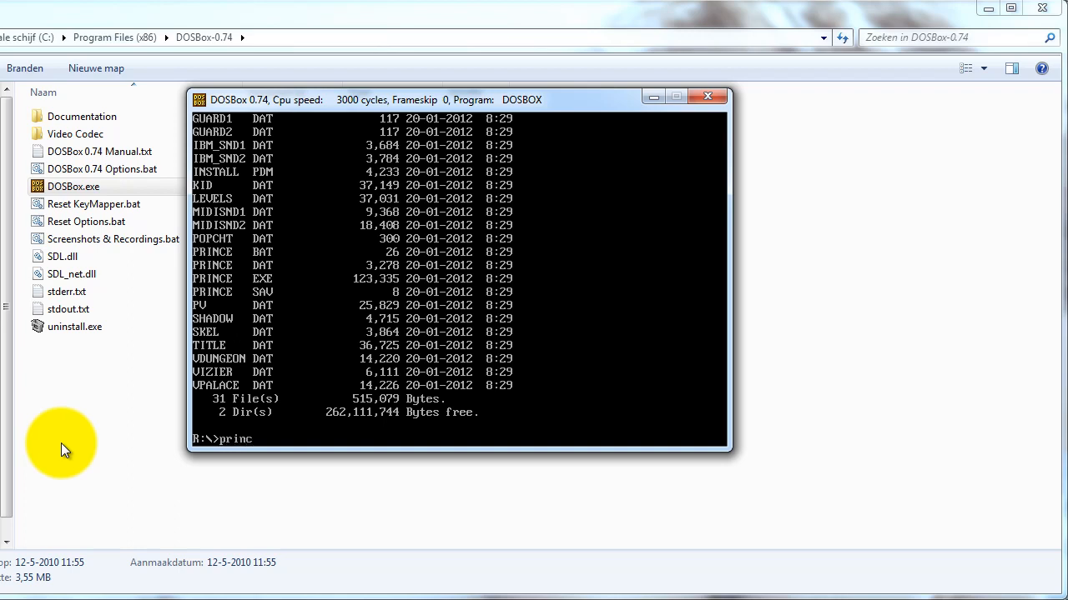
pyautogui.write('e.exe')
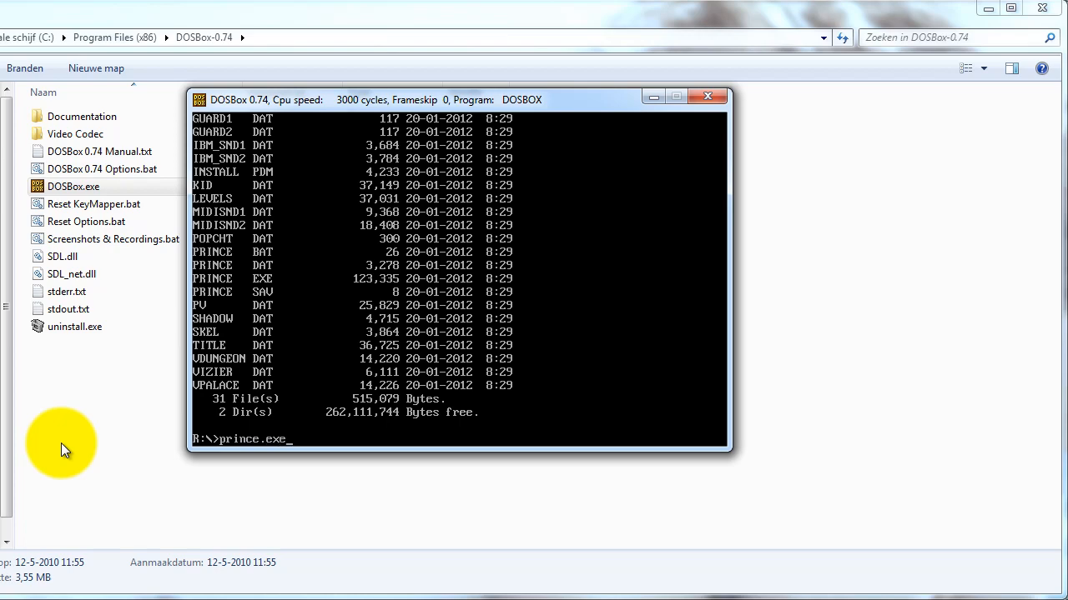